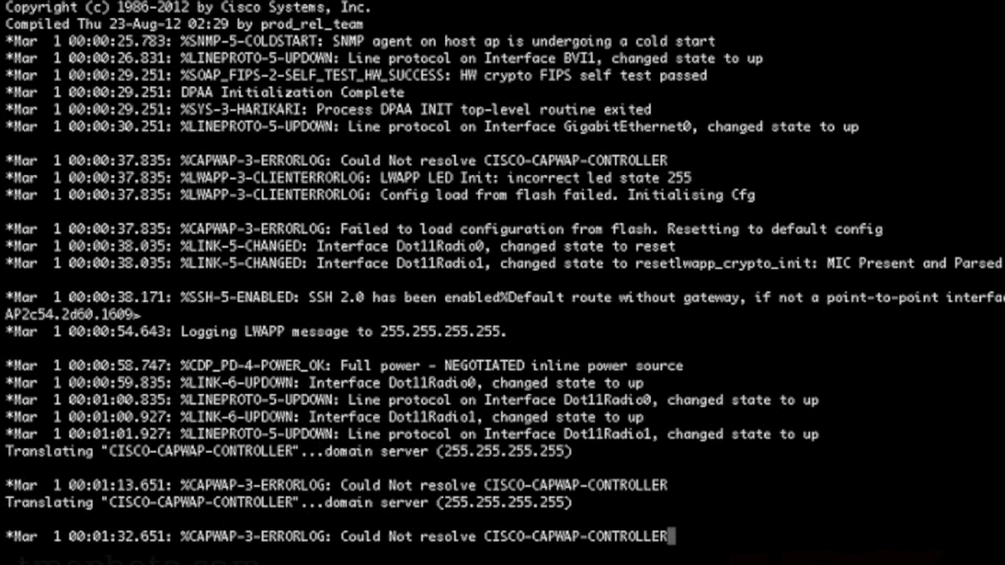
# Enter privileged EXEC mode with enable, reaching the # prompt
pyautogui.press('Enter')
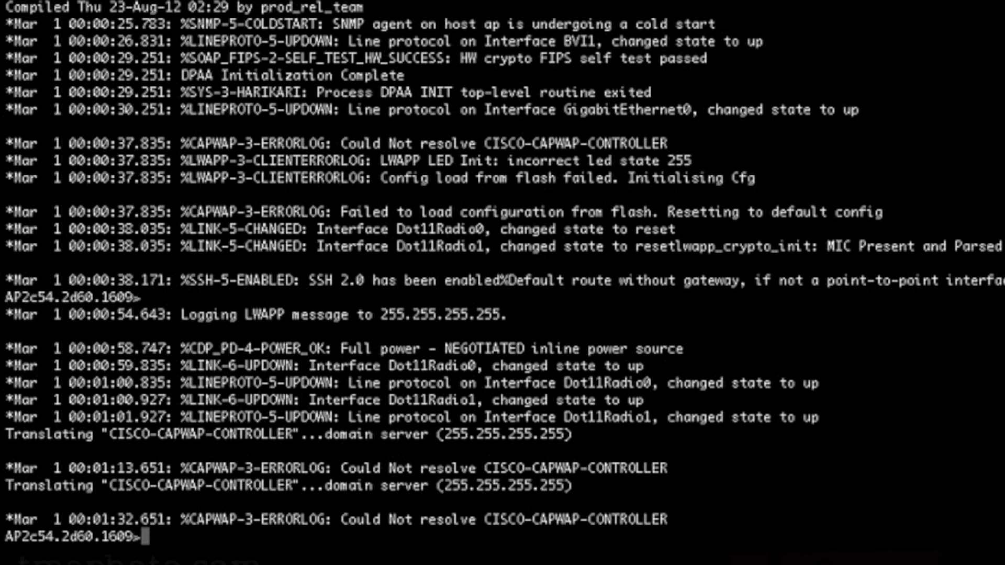
pyautogui.scroll(-3)
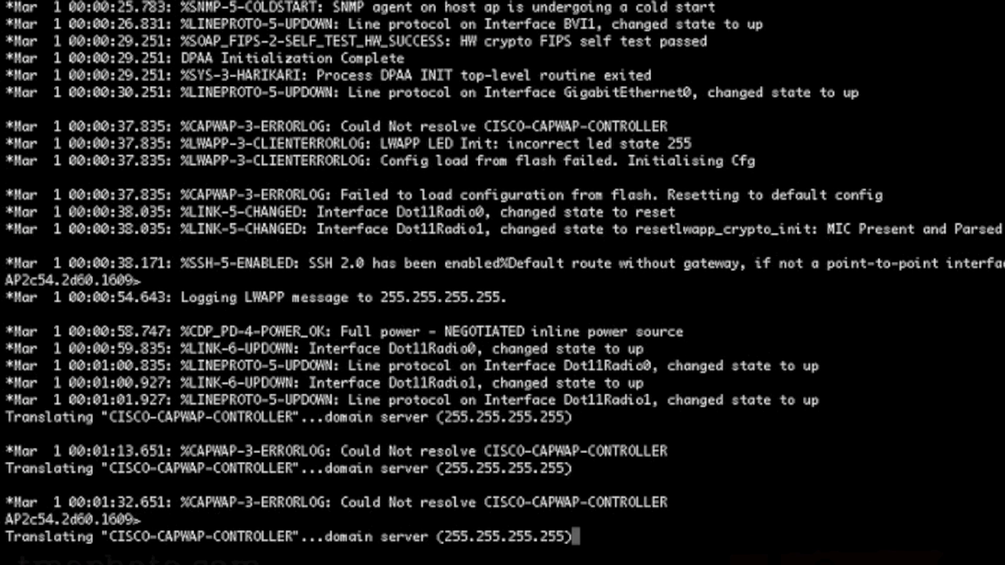
pyautogui.write('enable')
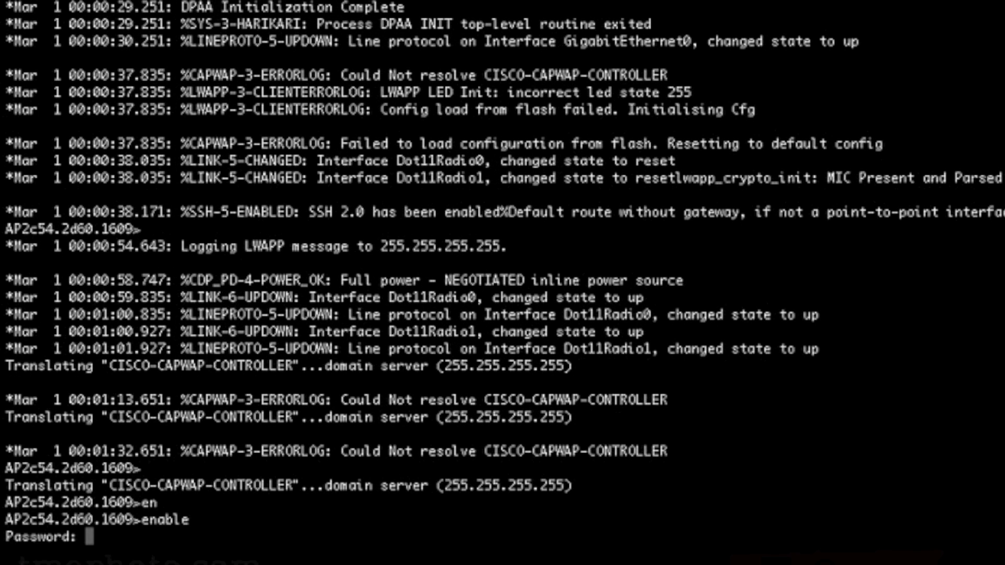
pyautogui.press('Enter')
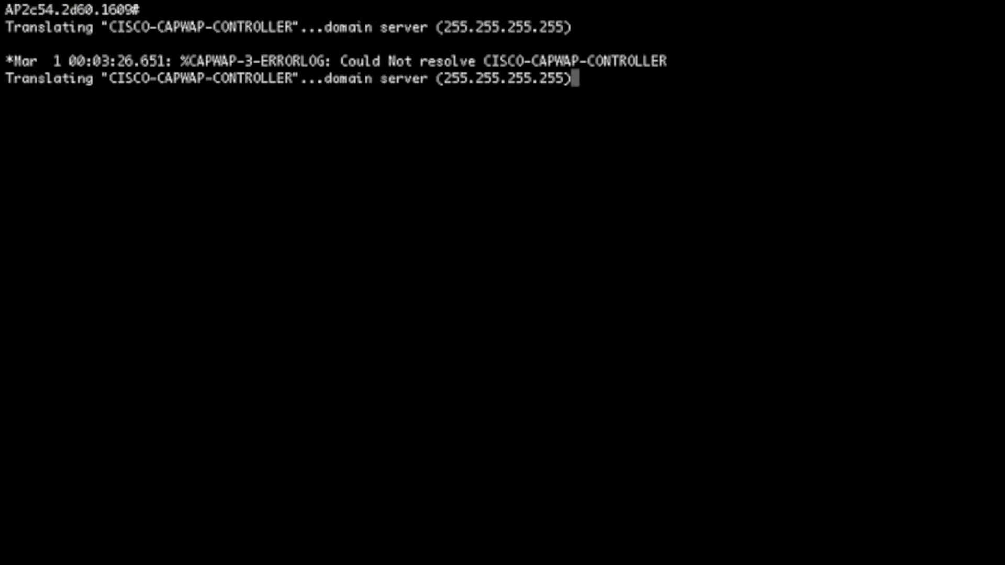
# List the CAPWAP client config, showing controller addresses still at 0.0.0.0, and page through it
pyautogui.write('s')
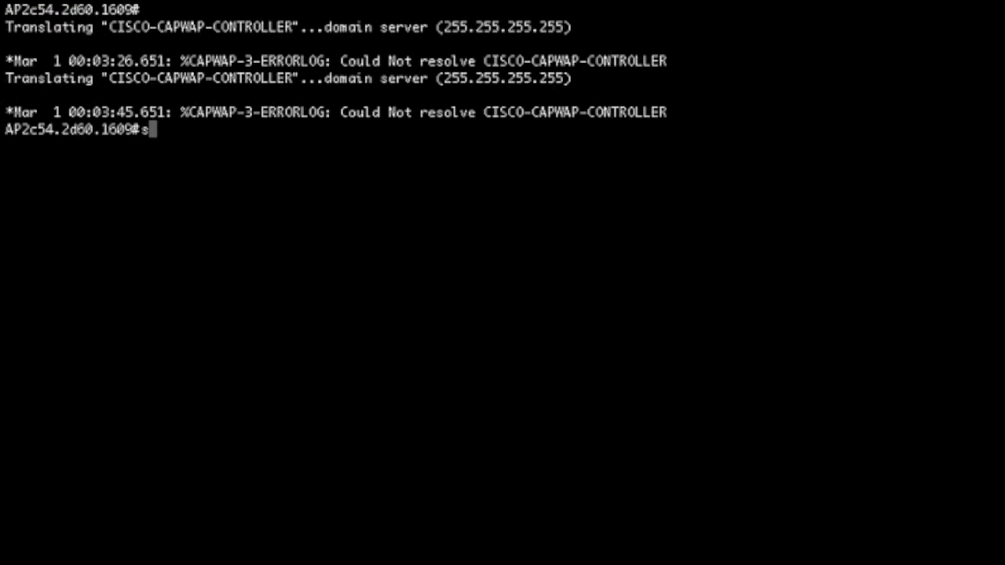
pyautogui.write('show capwap client config')
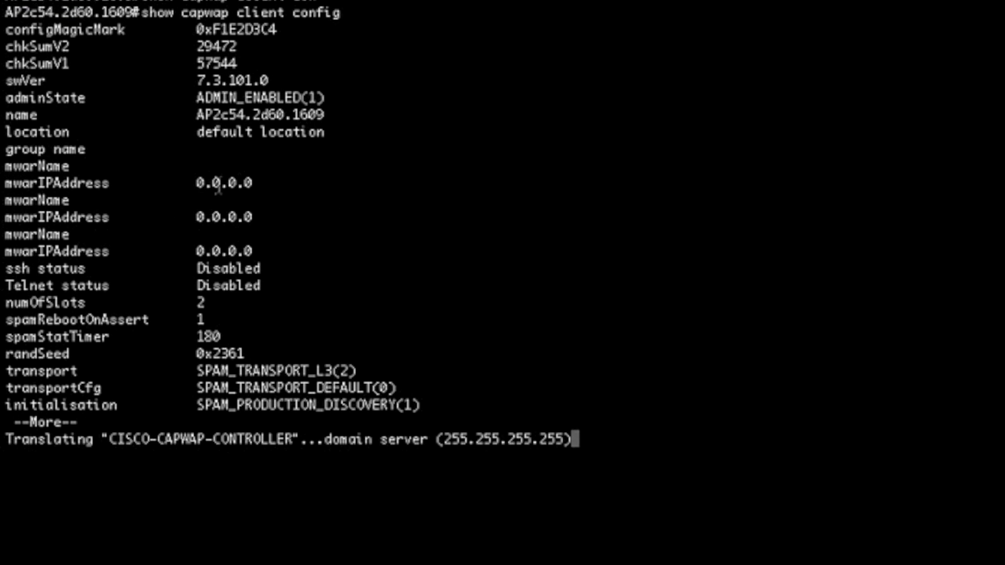
pyautogui.doubleClick(223, 217)
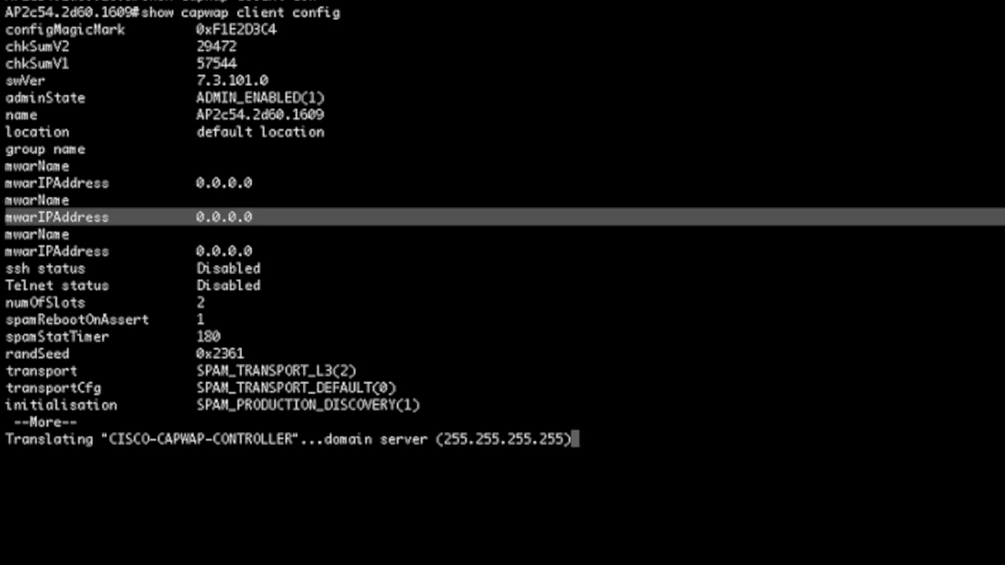
pyautogui.press('space')
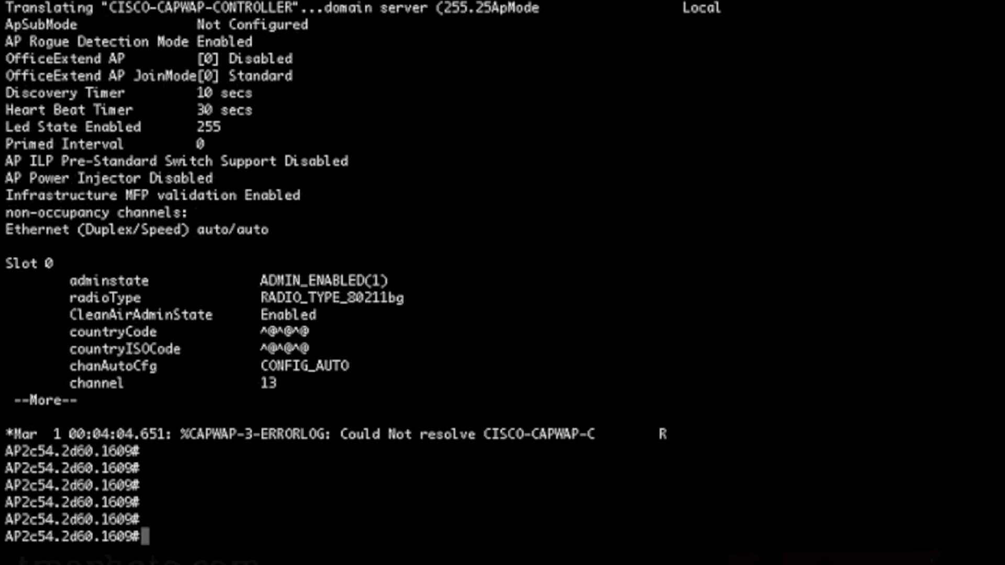
# Set the CAPWAP controller IP address to 192.168.100.1 so the AP tries to join
pyautogui.write('capwap ap')
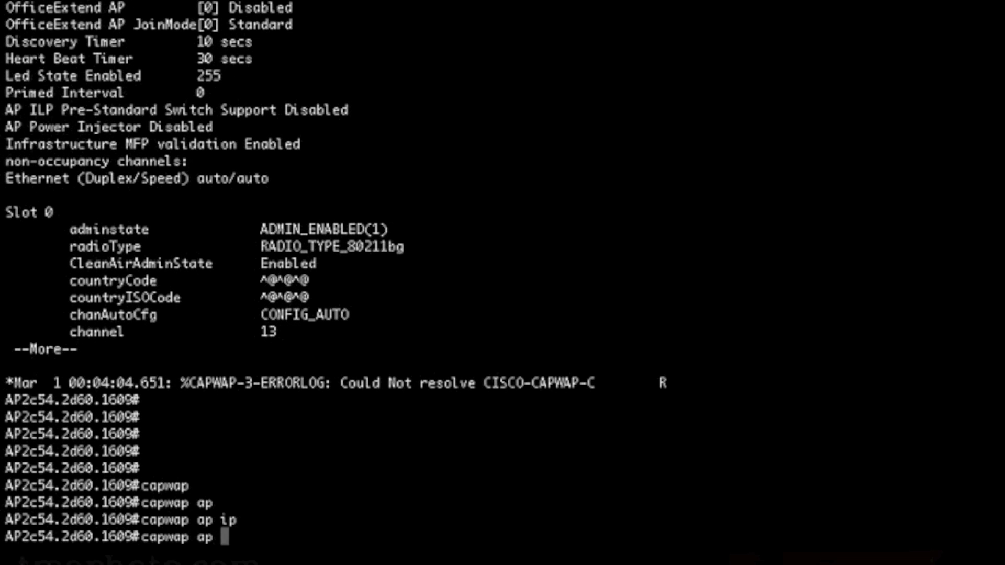
pyautogui.write('controller ip')
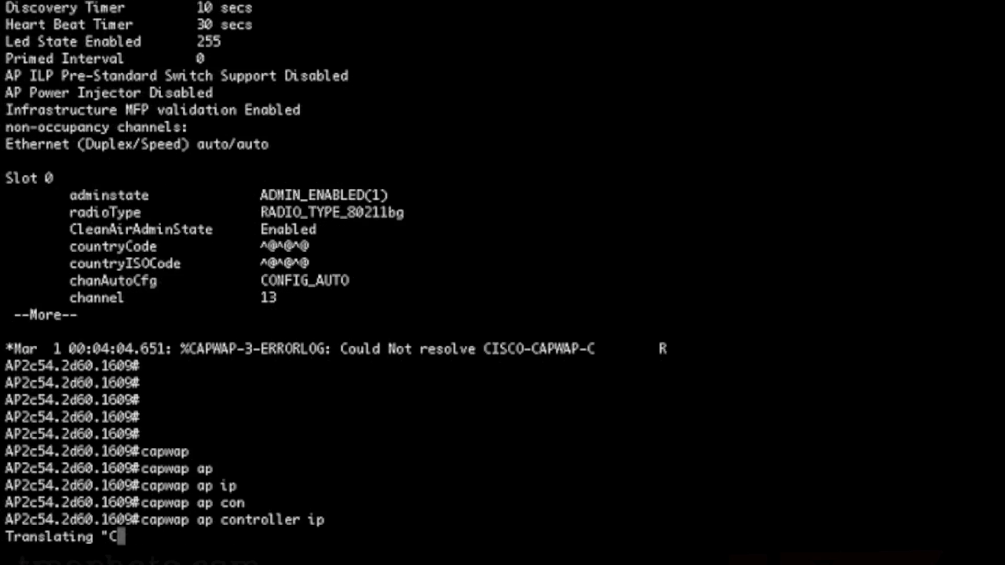
pyautogui.write('capwap ap controller ip address 192.168.100.1')
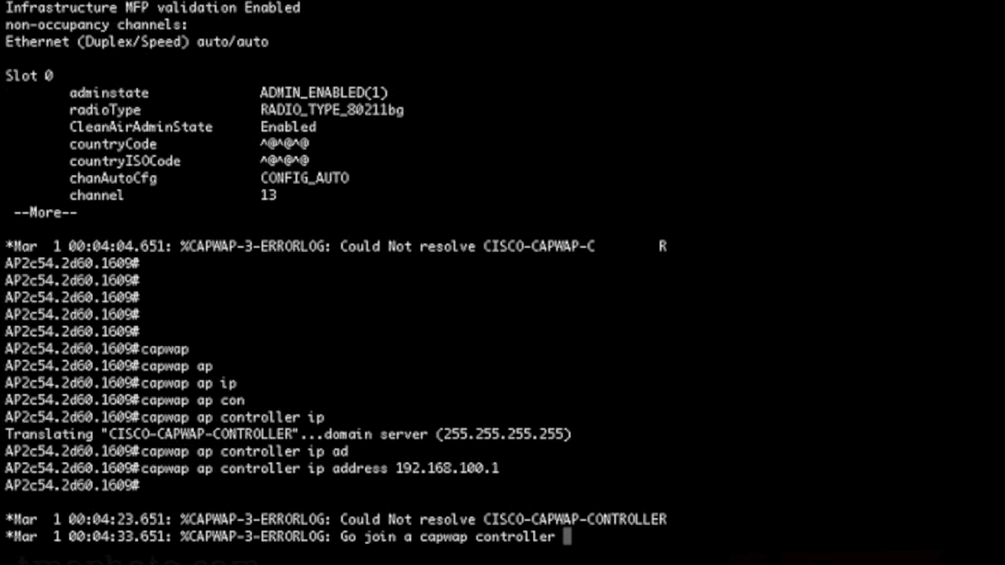
# Watch the AP join controller WLC2504 at 192.168.100.1 and begin the next show command
pyautogui.scroll(-3)
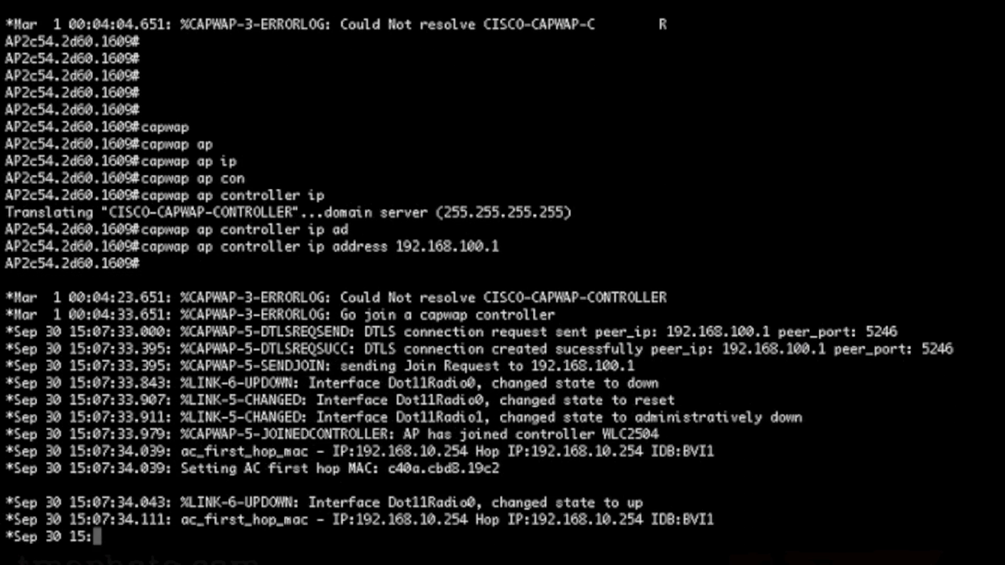
pyautogui.scroll(-3)
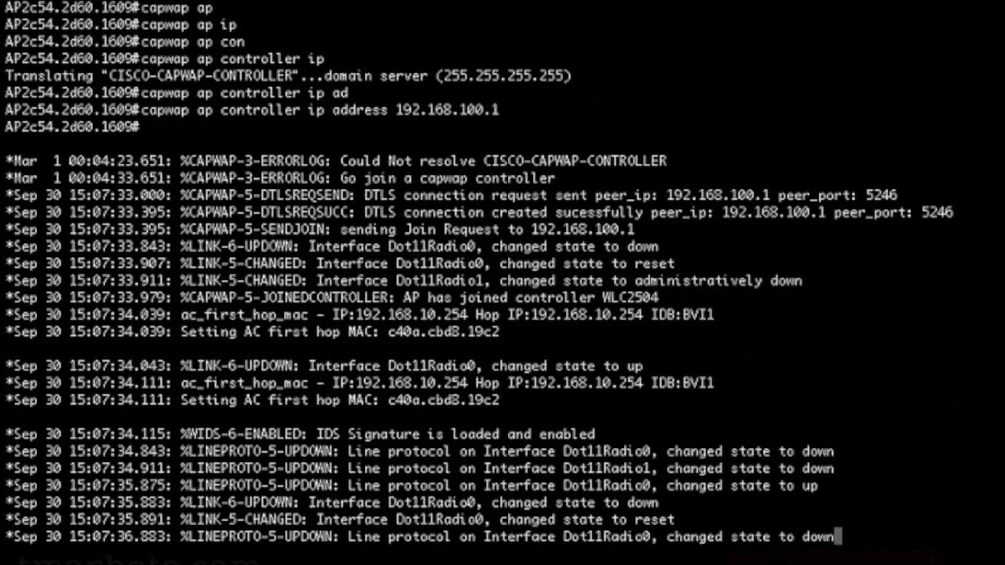
pyautogui.scroll(-3)
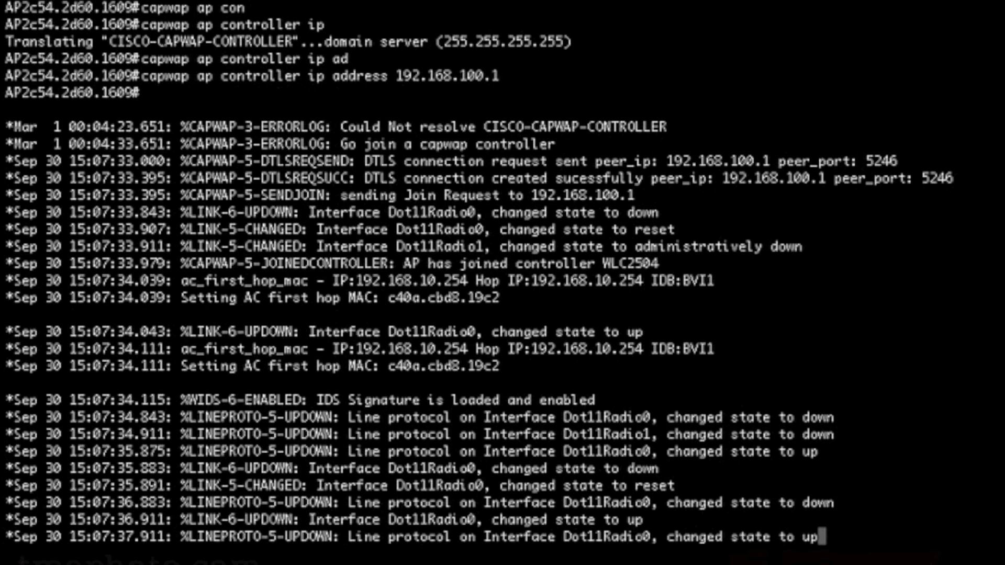
pyautogui.write('show capwap')
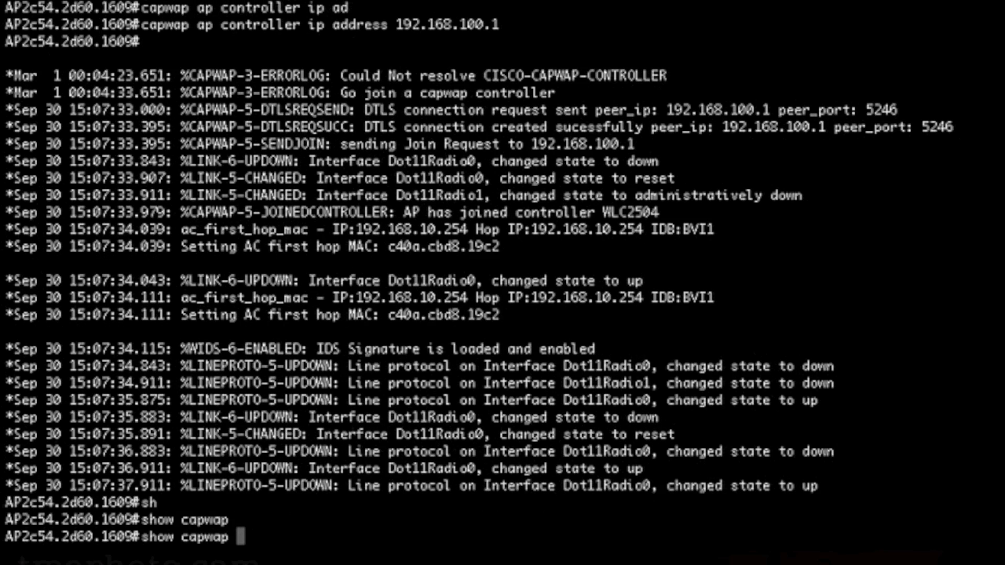
# List the CAPWAP client config again after the join to review the updated values
pyautogui.write('co')
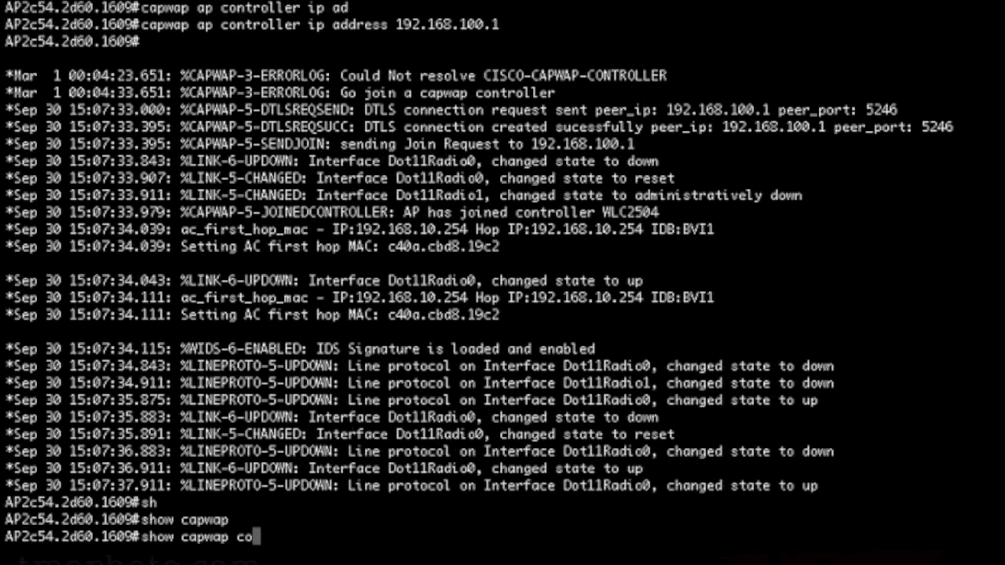
pyautogui.press('Enter')
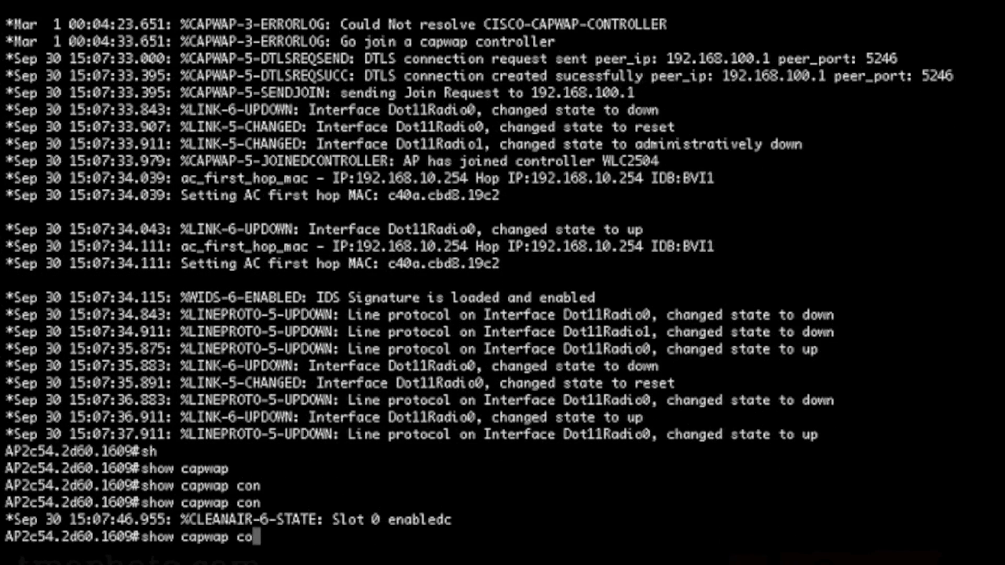
pyautogui.write('show capwap client config')
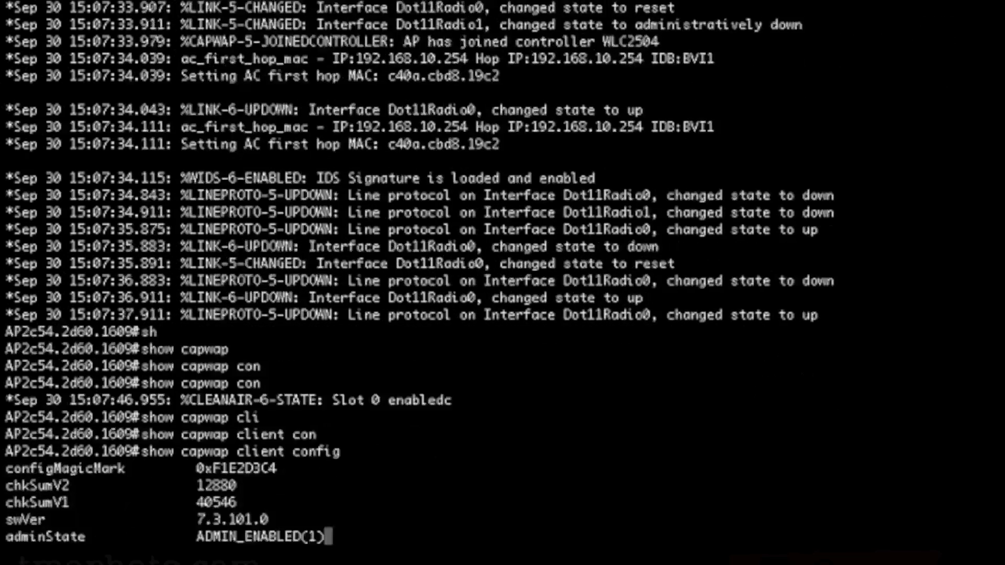